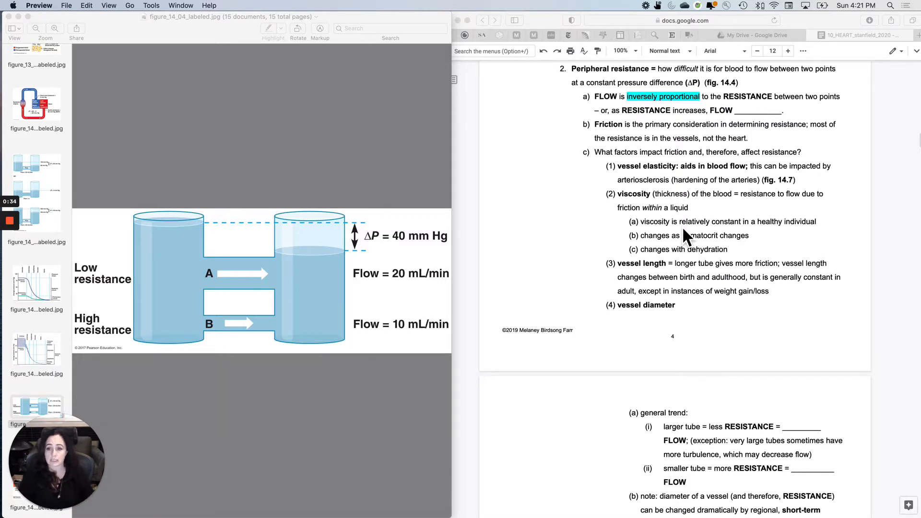
mouse_move(183, 299)
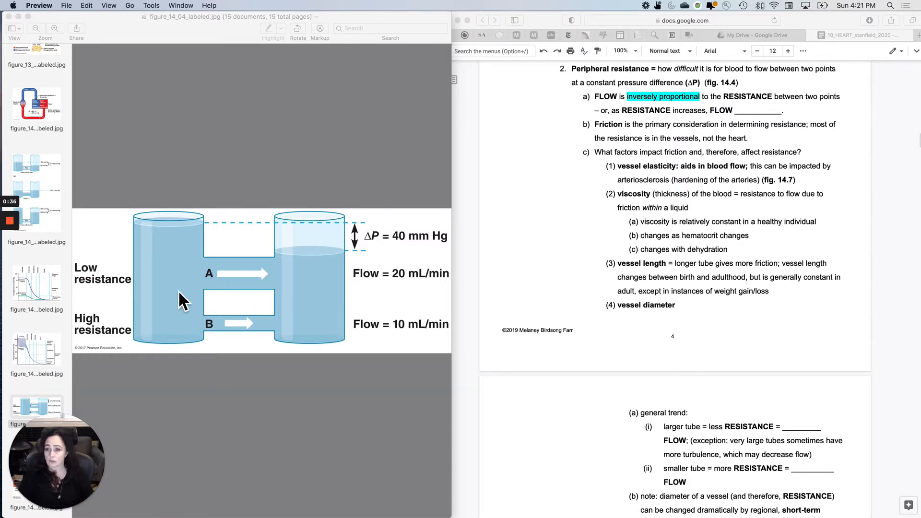
mouse_move(332, 329)
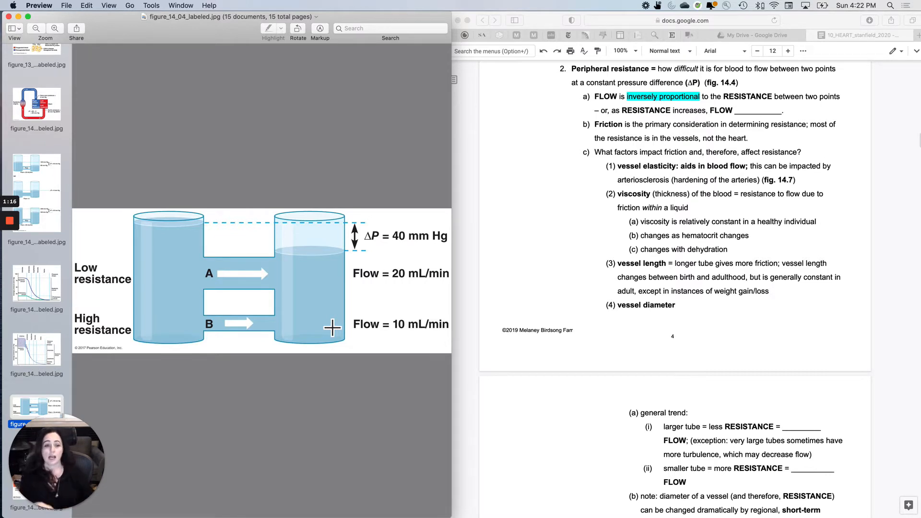
mouse_move(235, 252)
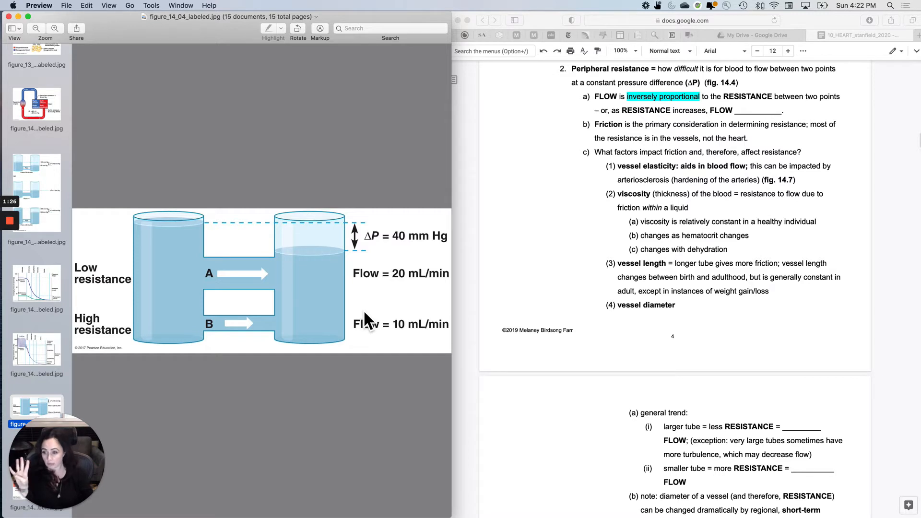
mouse_move(371, 328)
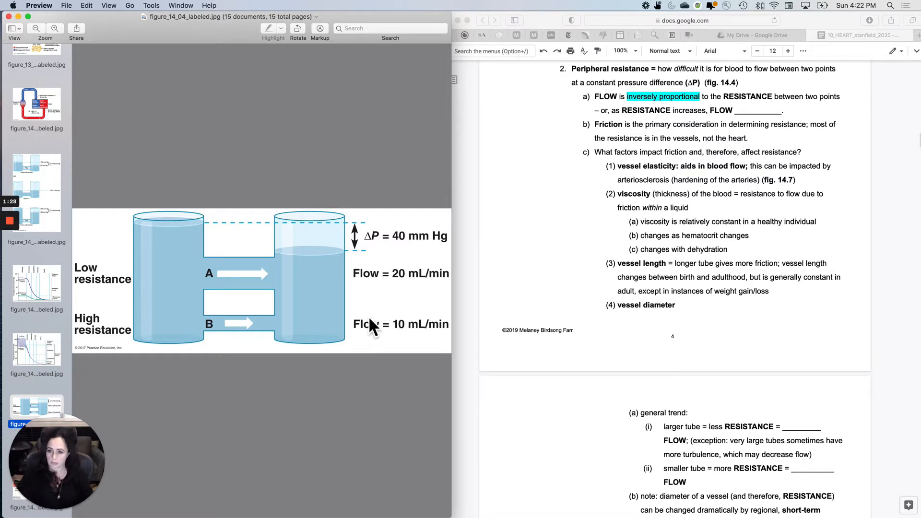
mouse_move(191, 287)
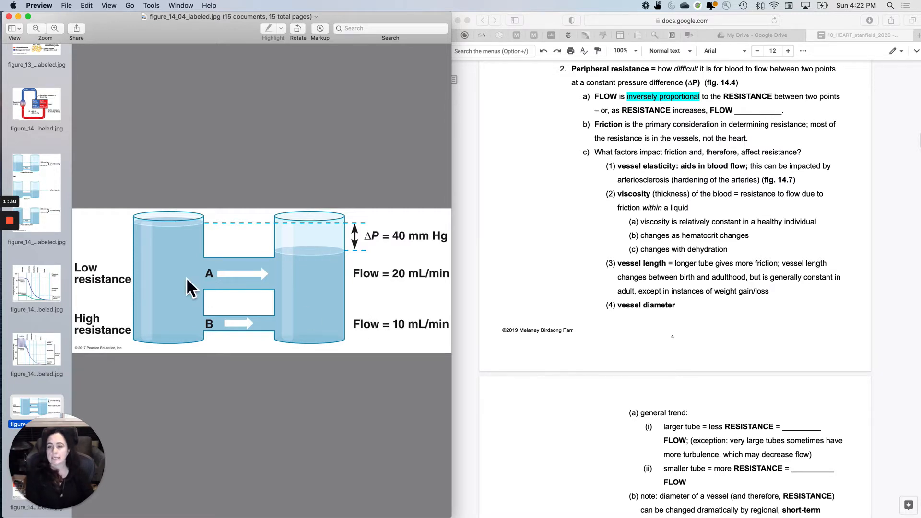
mouse_move(358, 305)
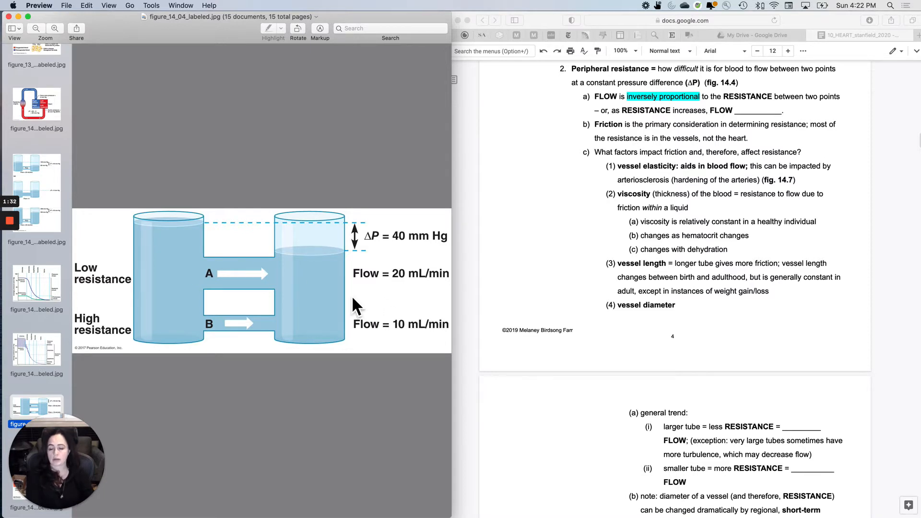
mouse_move(255, 329)
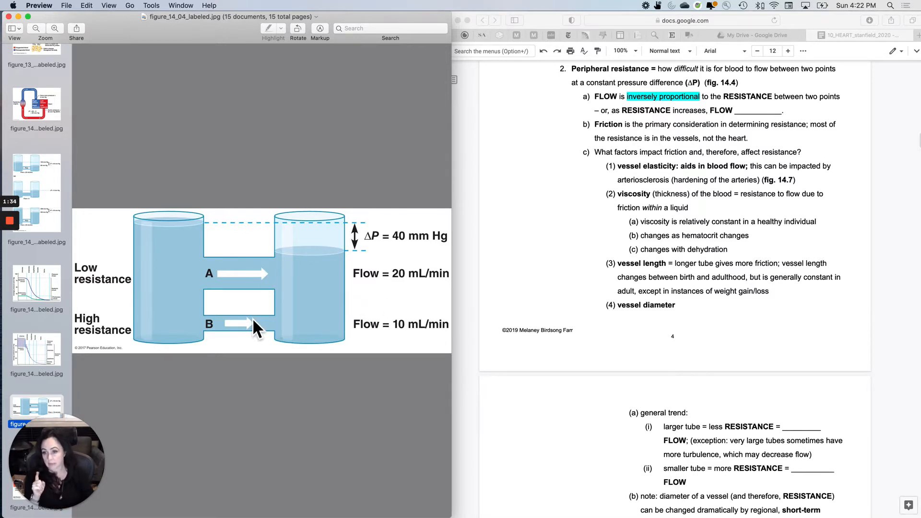
mouse_move(320, 285)
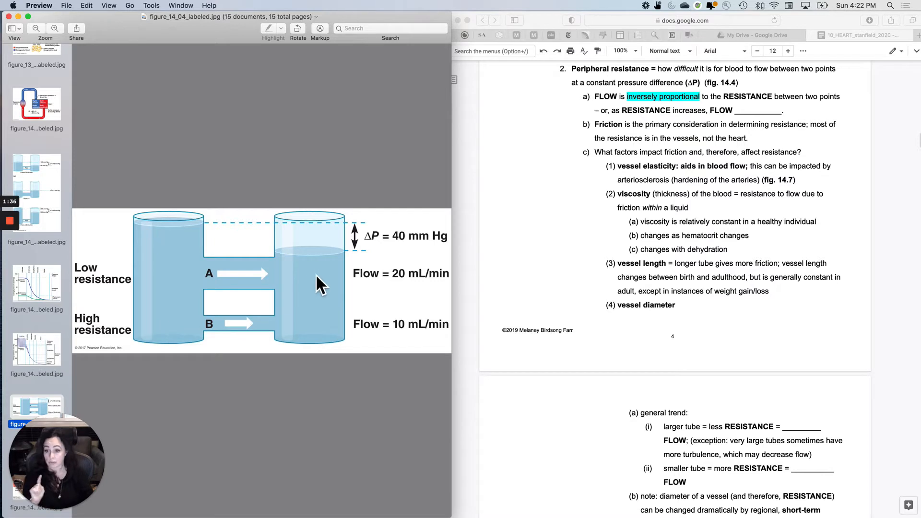
mouse_move(303, 343)
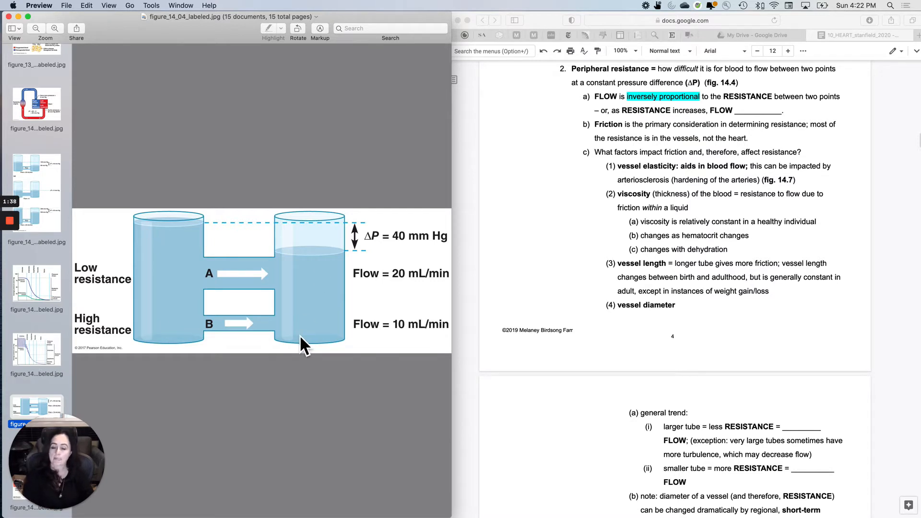
mouse_move(304, 311)
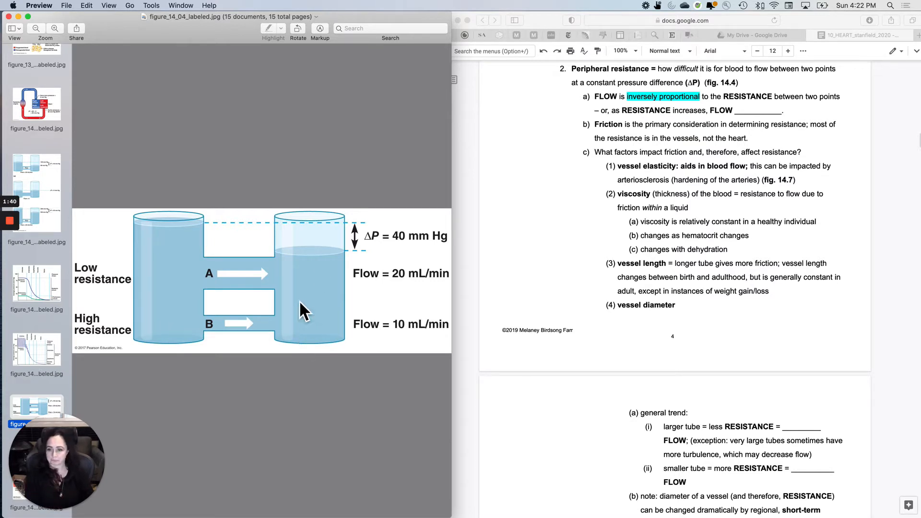
mouse_move(247, 274)
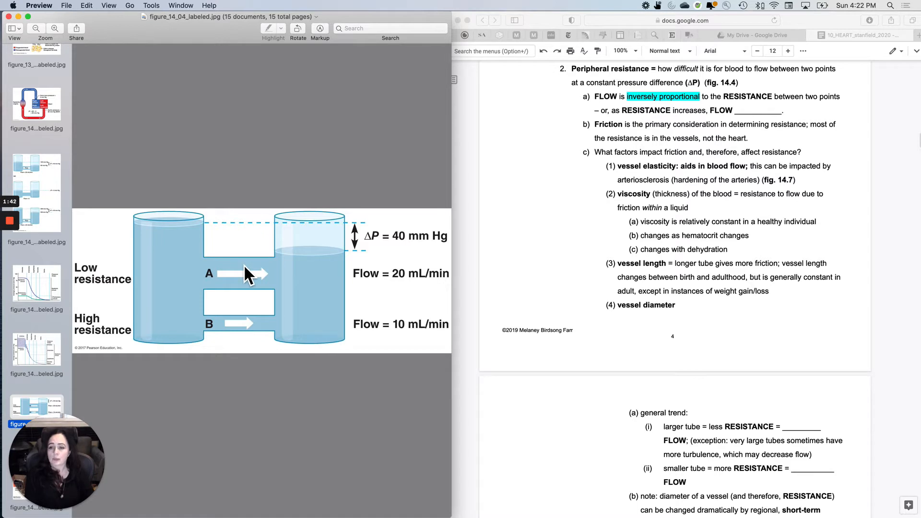
mouse_move(177, 258)
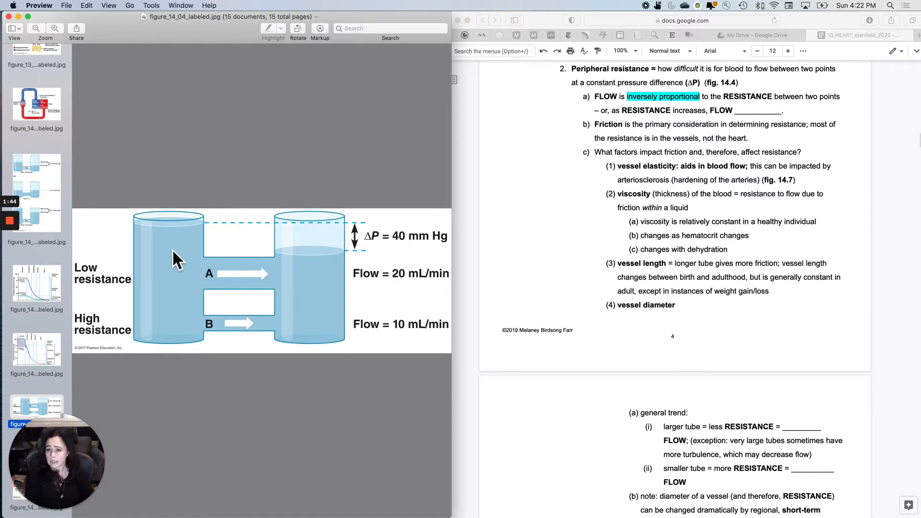
mouse_move(358, 291)
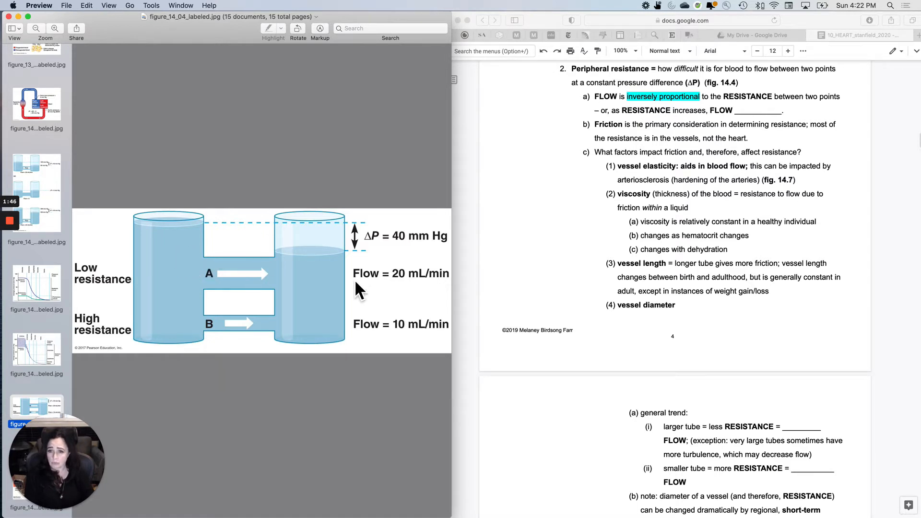
mouse_move(360, 244)
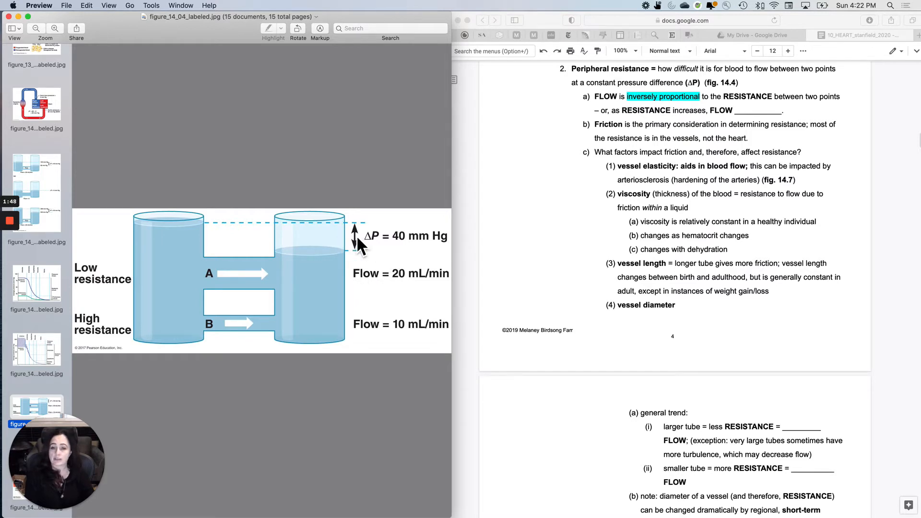
mouse_move(423, 265)
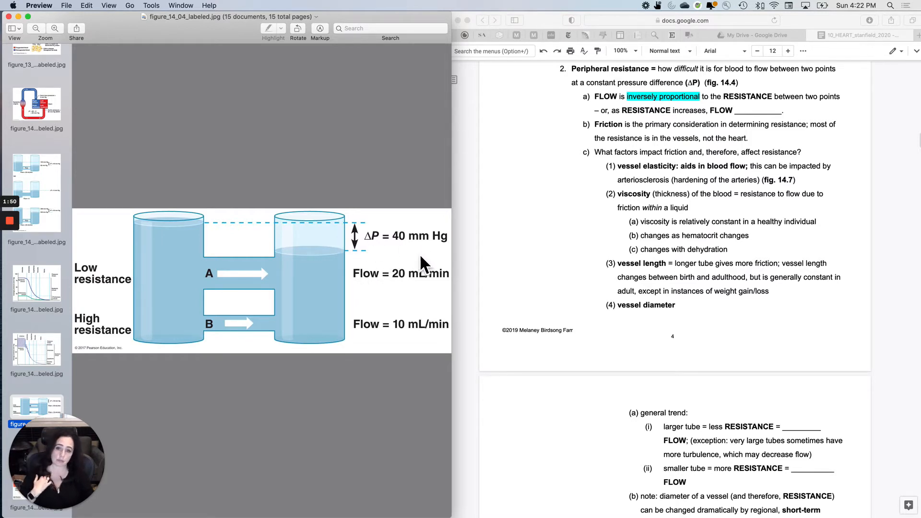
mouse_move(241, 297)
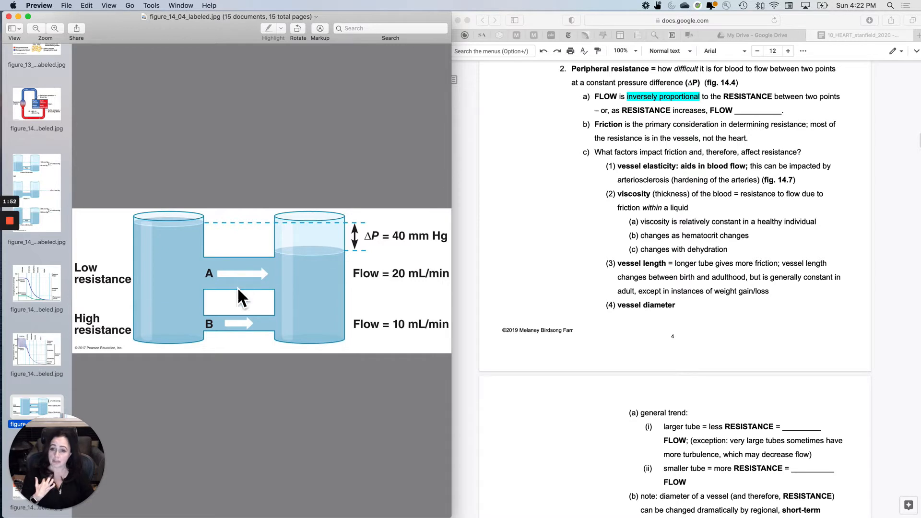
mouse_move(241, 273)
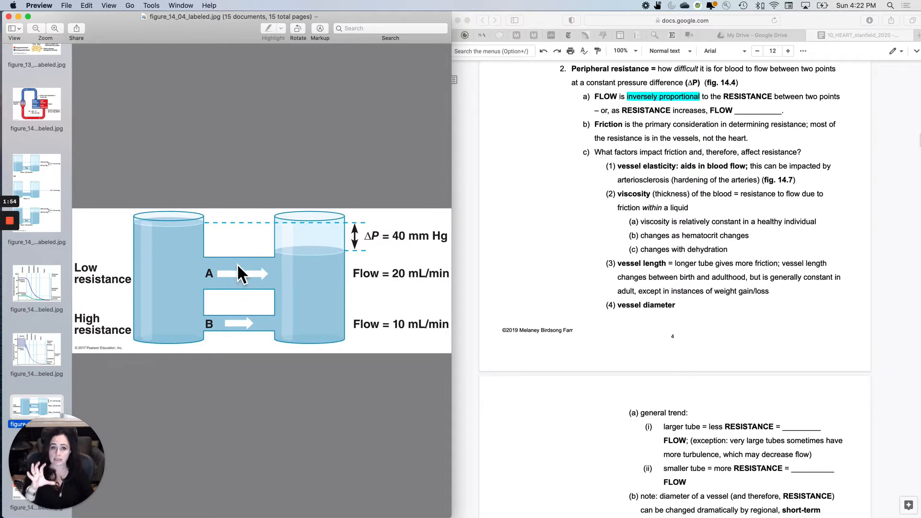
mouse_move(237, 298)
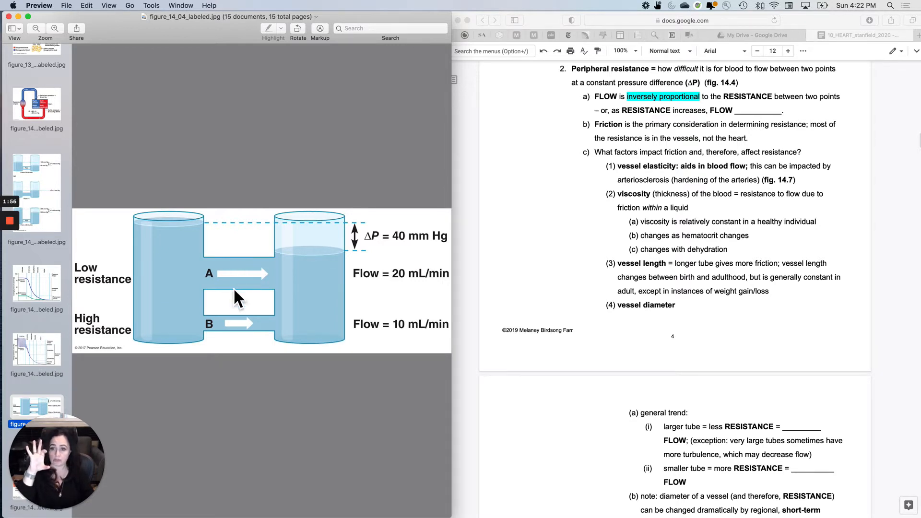
mouse_move(235, 350)
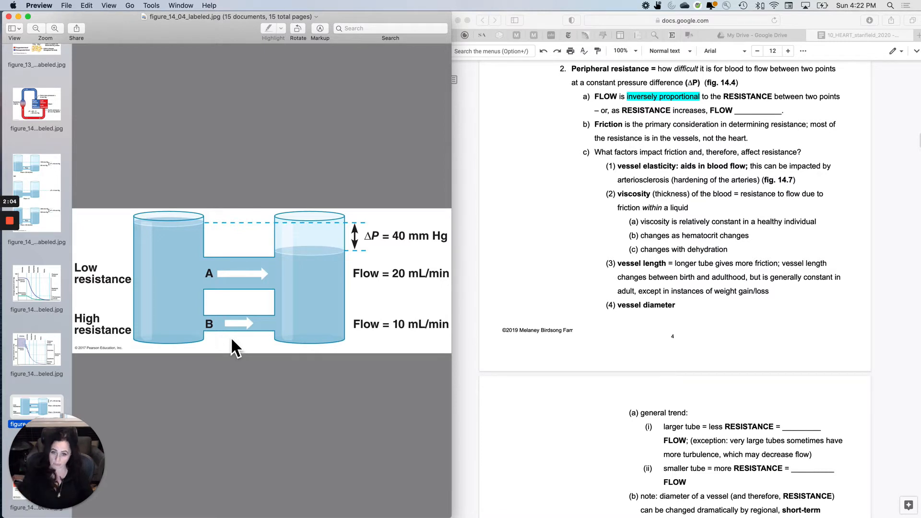
mouse_move(243, 345)
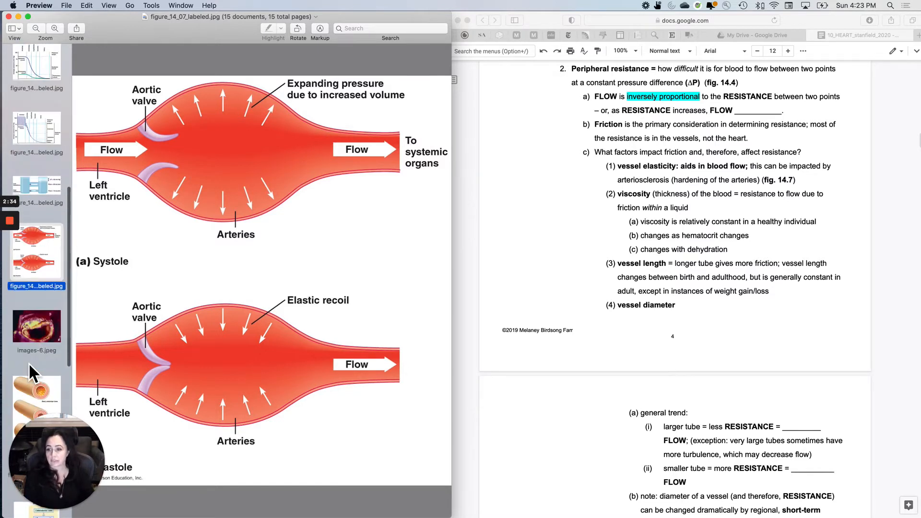
Step: Show images-6.jpeg, the photo of a plaque-narrowed artery cross-section
left_click(35, 327)
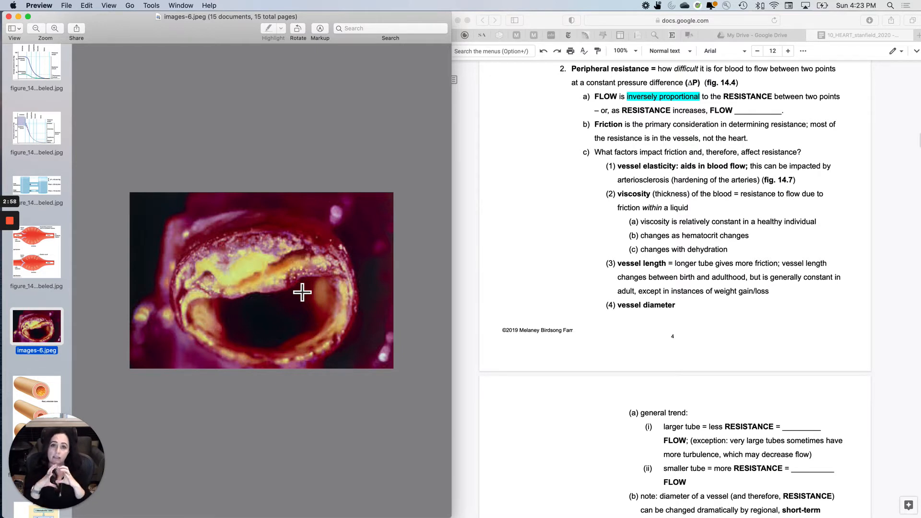
mouse_move(274, 270)
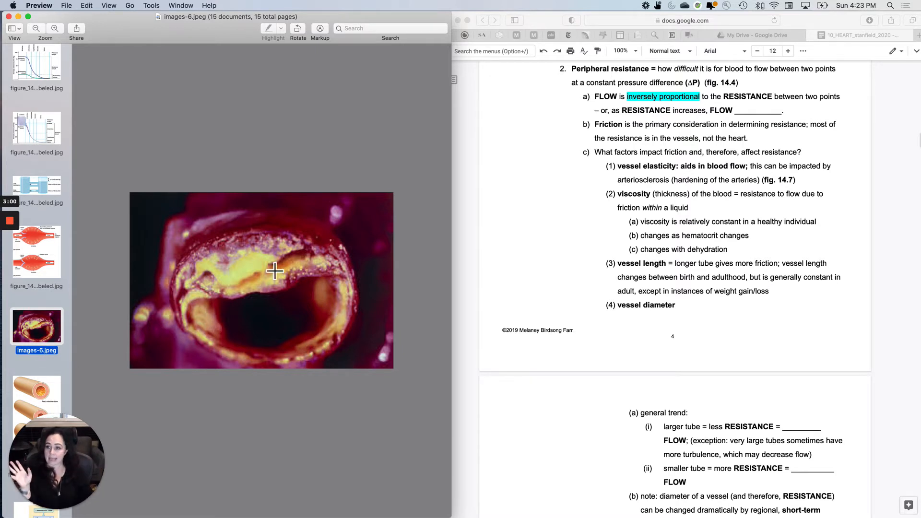
left_click(36, 253)
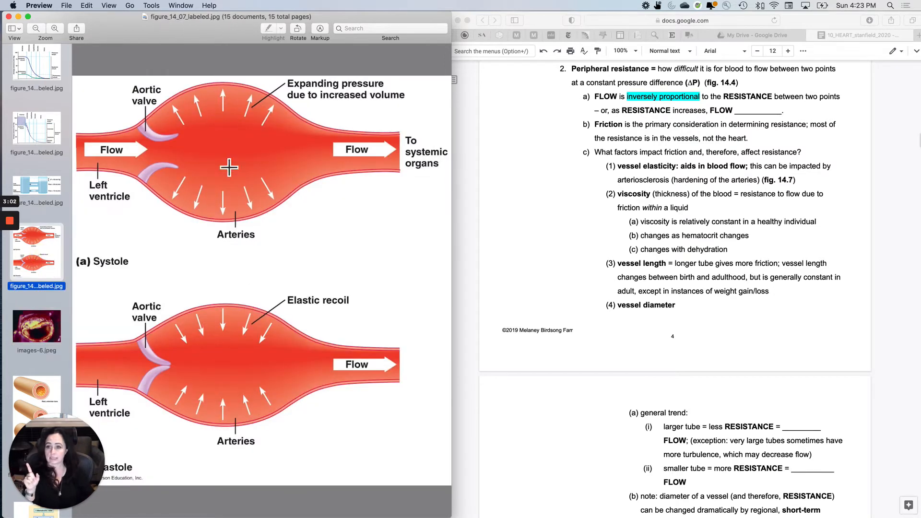
mouse_move(191, 370)
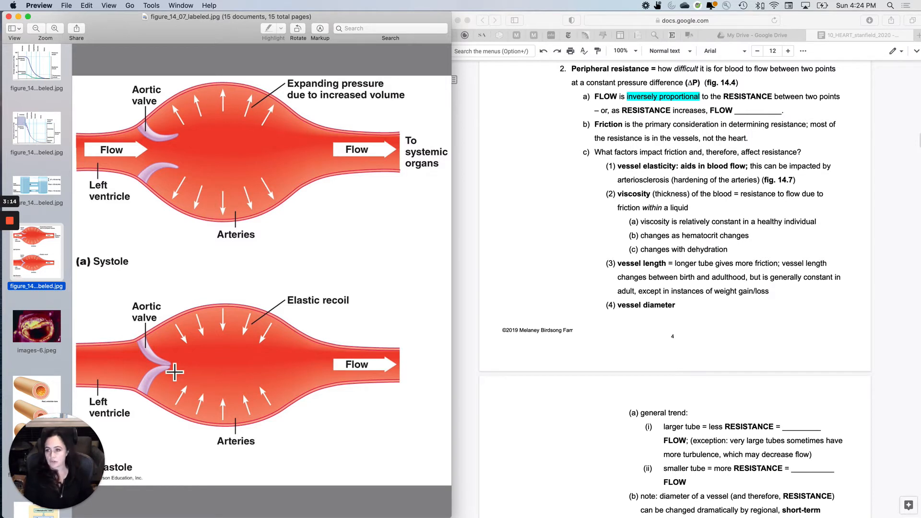
mouse_move(50, 213)
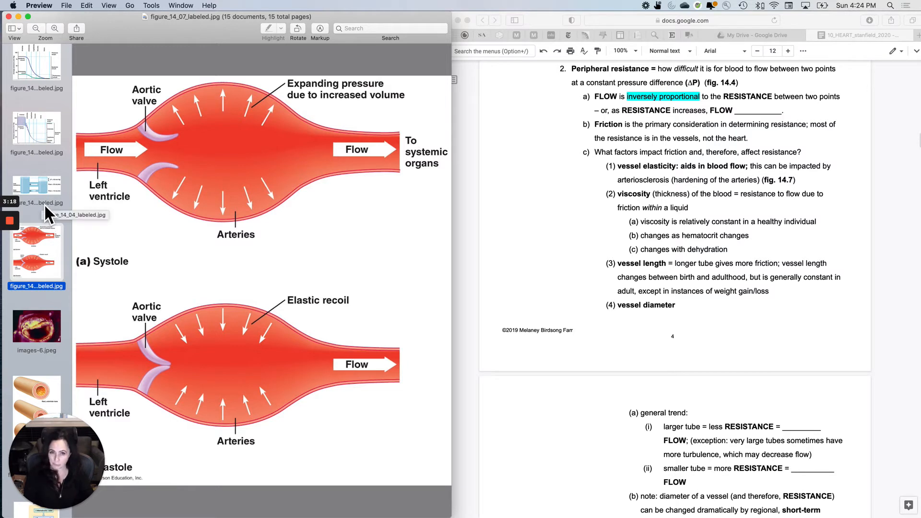
mouse_move(561, 330)
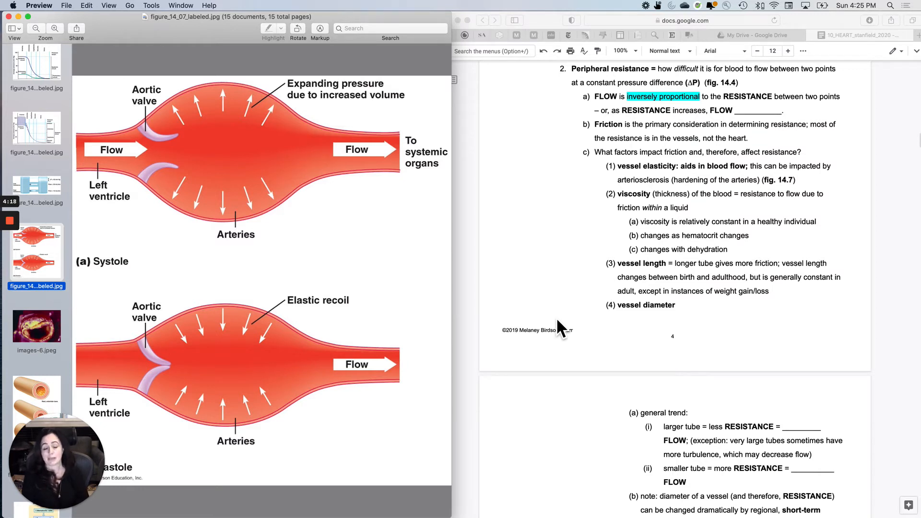
mouse_move(579, 358)
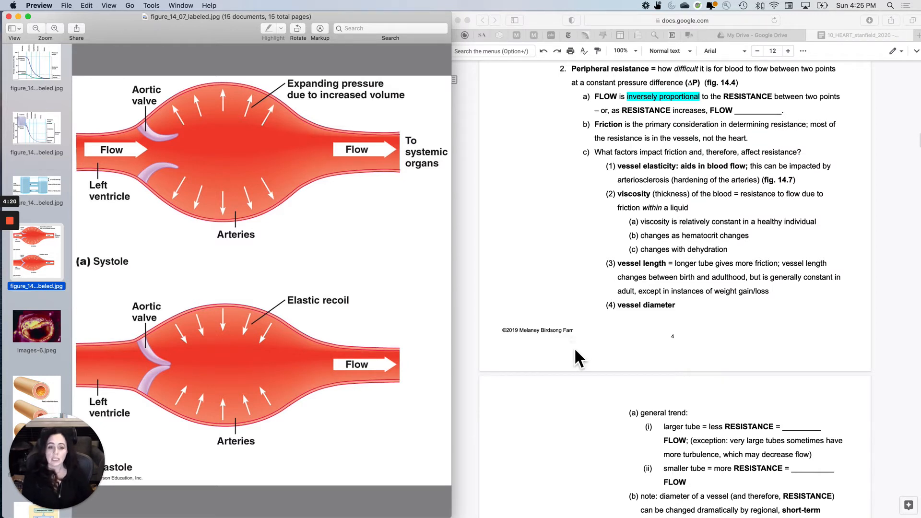
mouse_move(70, 394)
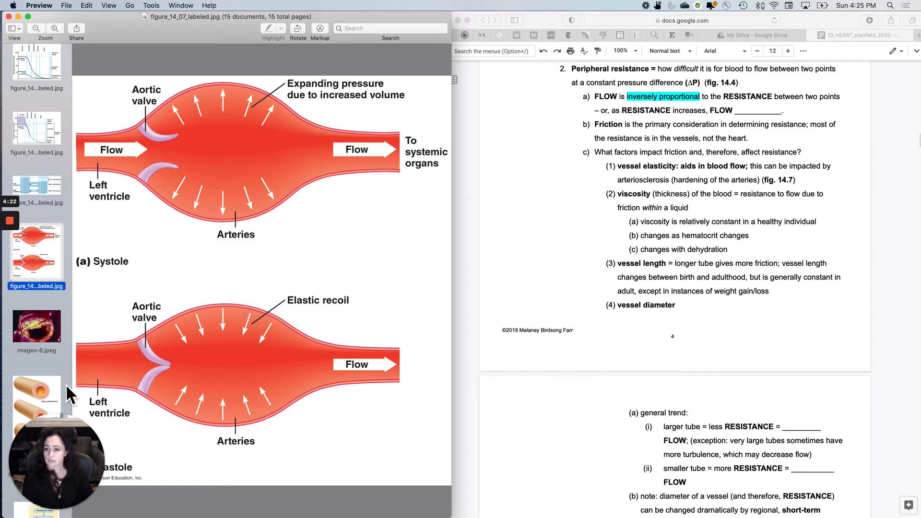
Step: Show figure_14_10 on arteriolar tone, vasoconstriction and vasodilation
left_click(35, 394)
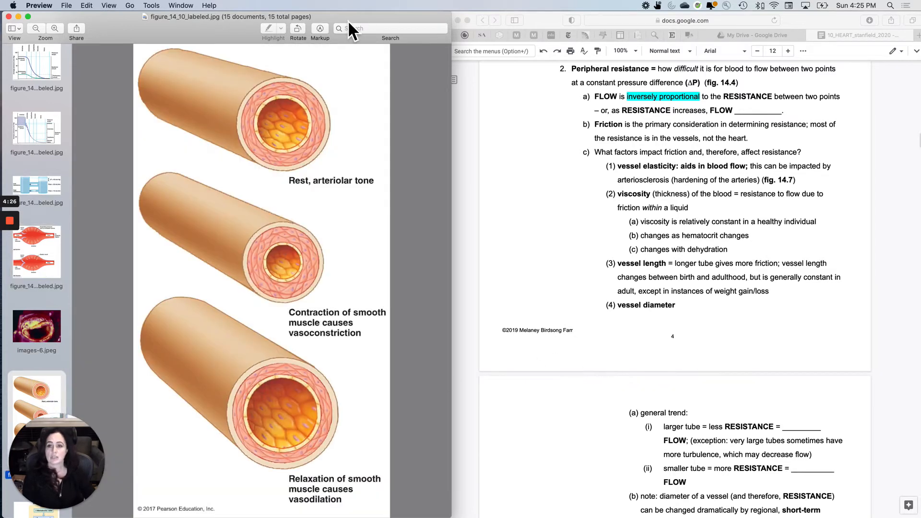
mouse_move(348, 452)
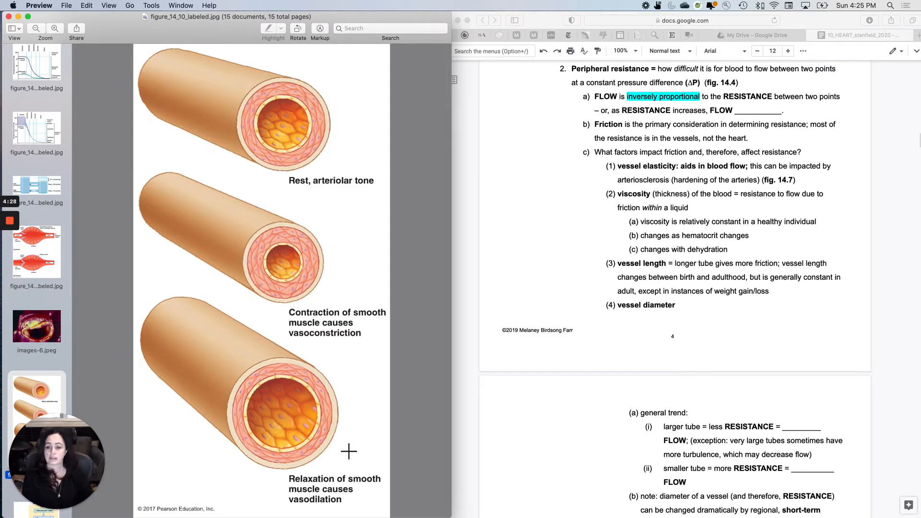
mouse_move(624, 424)
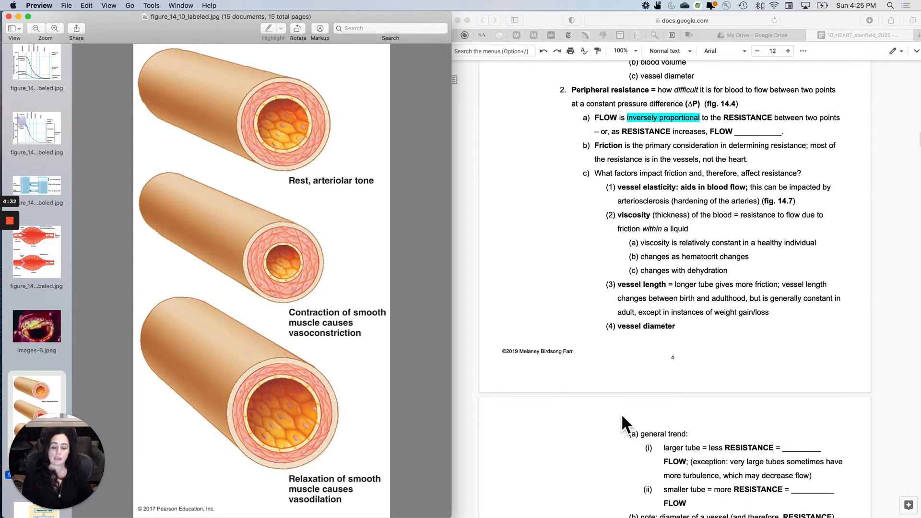
mouse_move(316, 443)
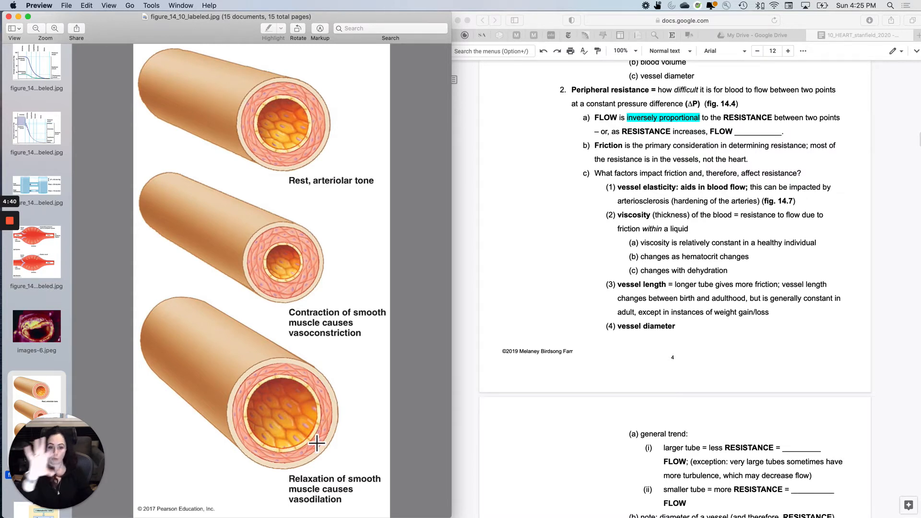
mouse_move(297, 279)
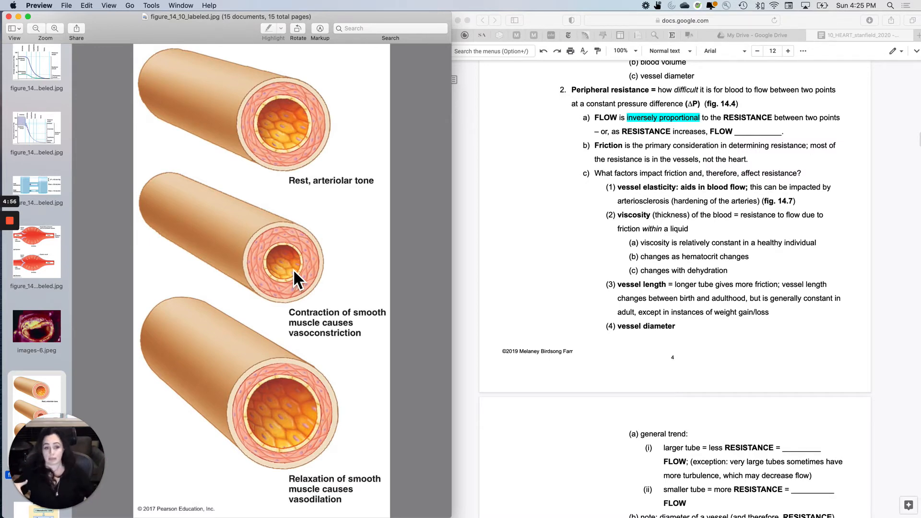
Step: Scroll the notes down to the vessel-diameter points on vasoconstriction and vasodilation
scroll("down", 3)
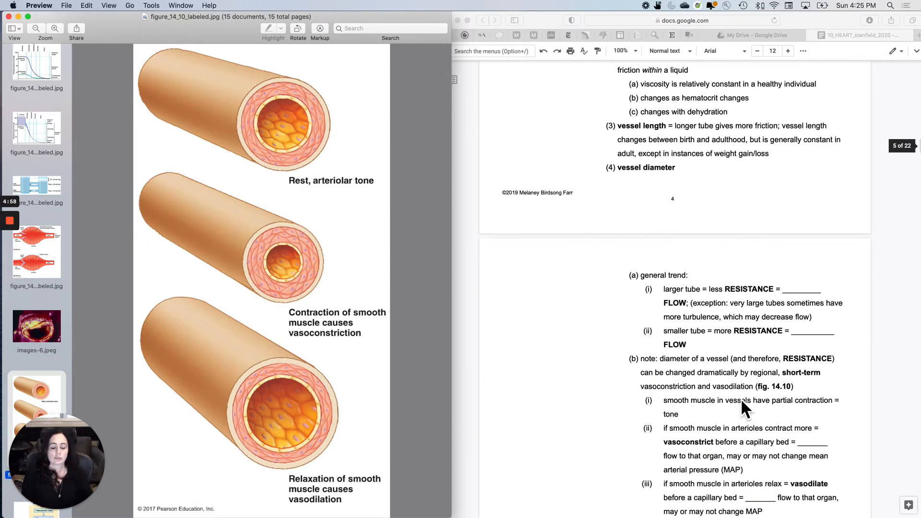
scroll("down", 3)
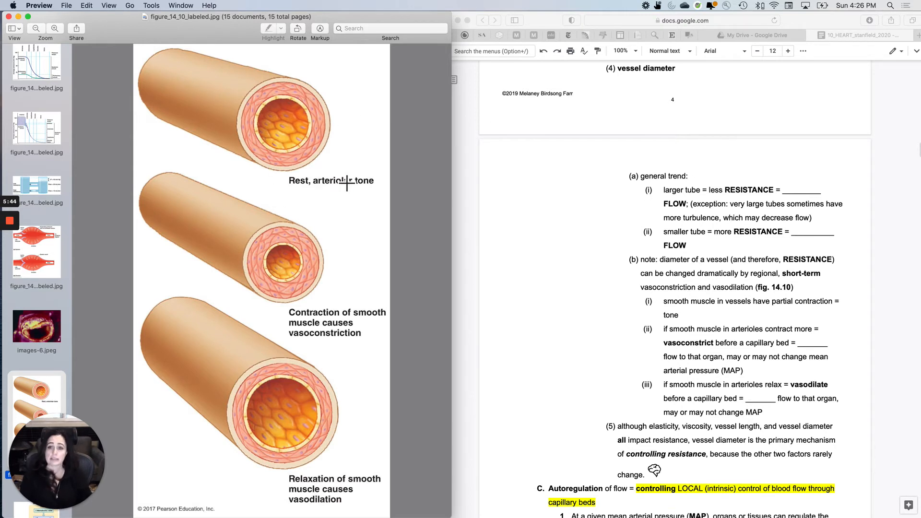
mouse_move(329, 172)
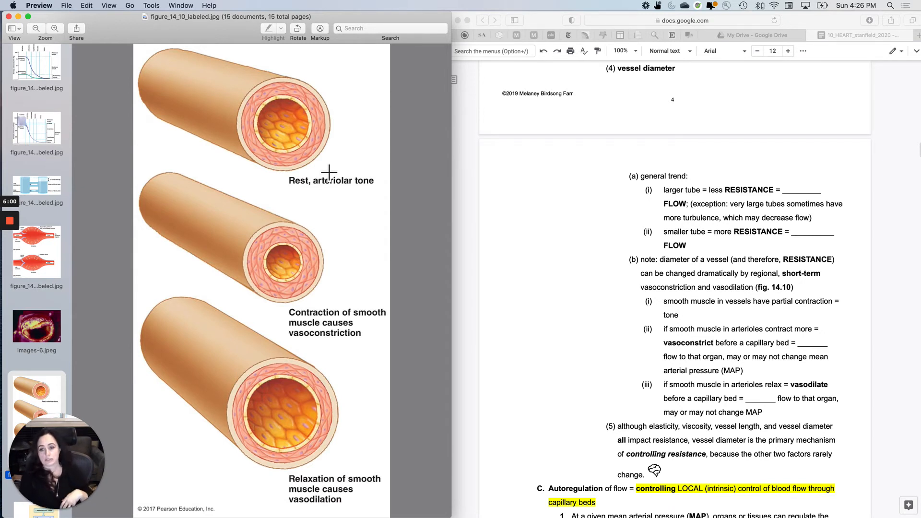
Step: Scroll the notes down to section C, Autoregulation of flow, with its paracrine factors points
scroll("down", 3)
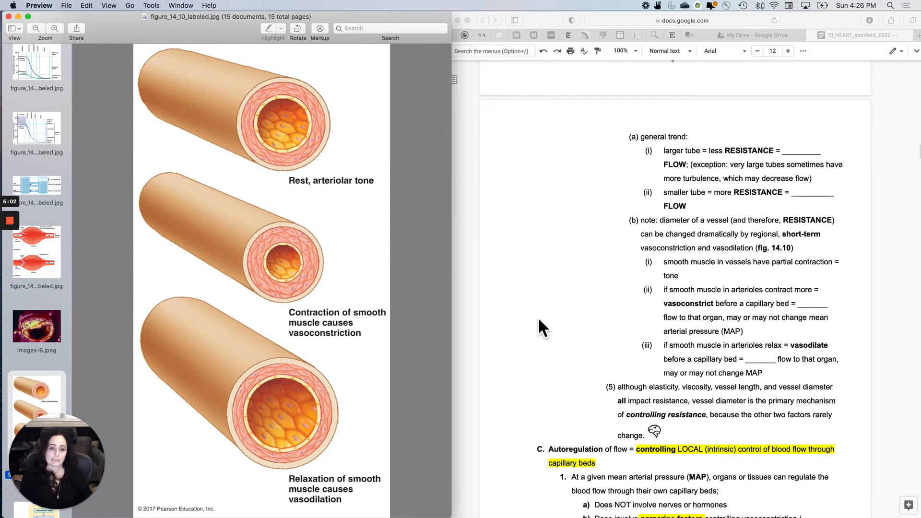
scroll("down", 3)
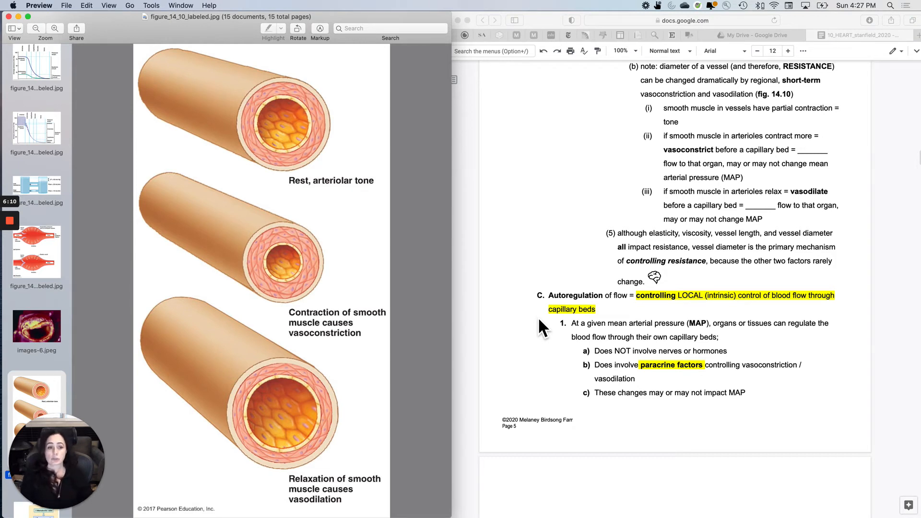
mouse_move(318, 285)
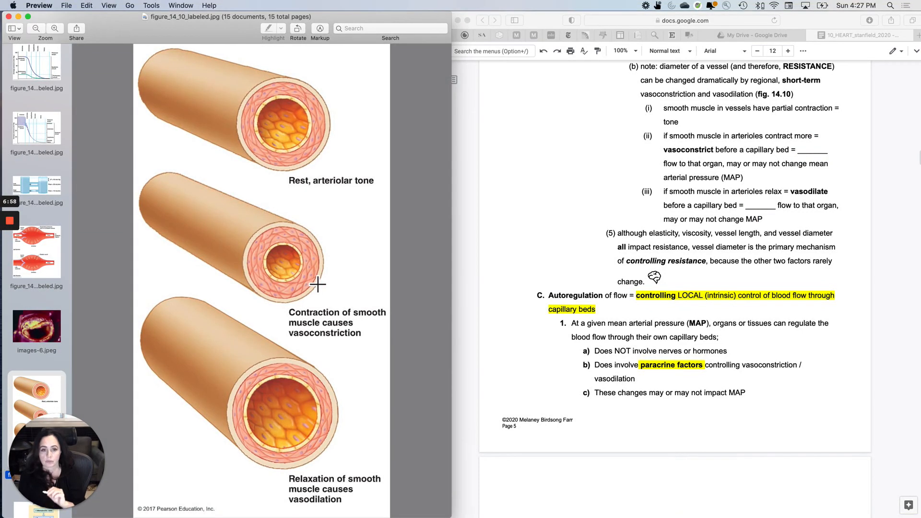
mouse_move(620, 238)
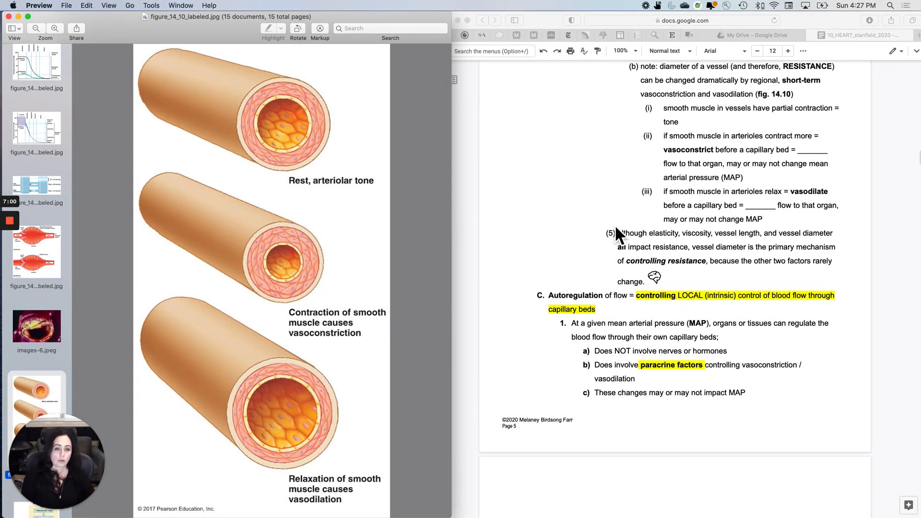
Step: Scroll the notes back up to the page-4 friction factors list: elasticity, viscosity, length, diameter
scroll("up", 3)
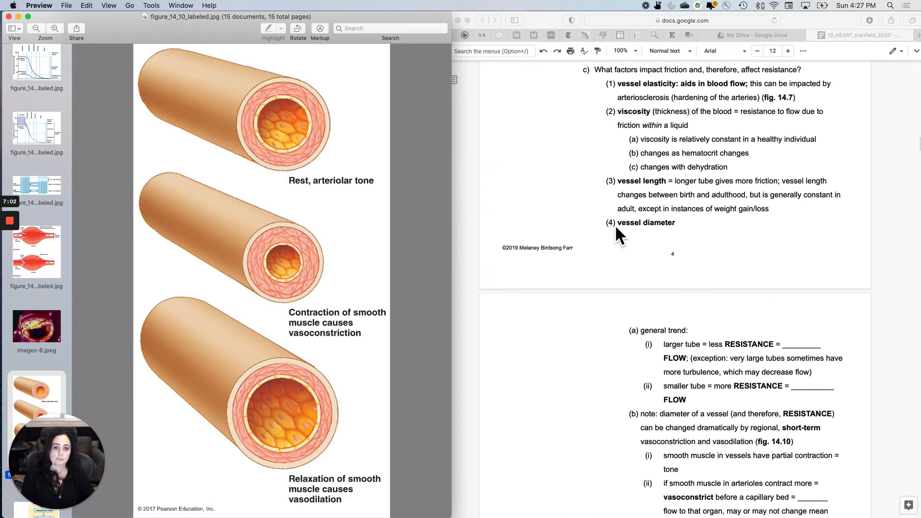
scroll("up", 3)
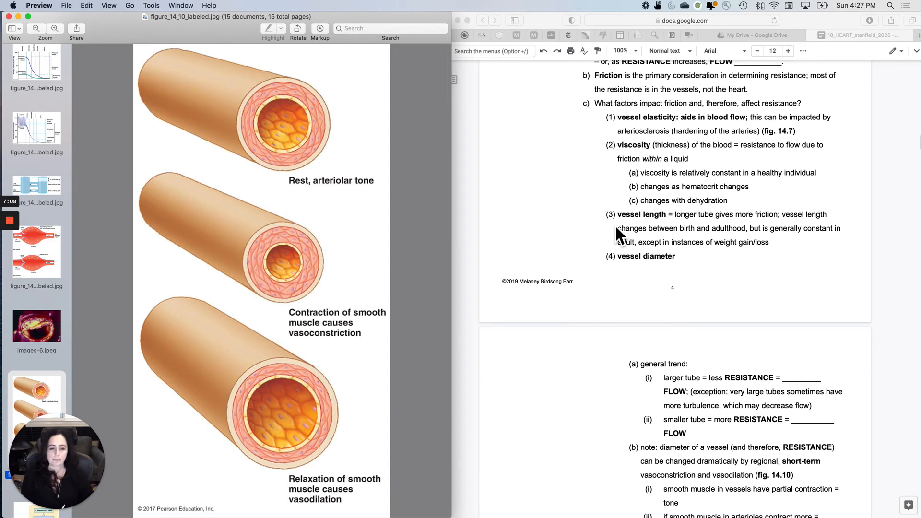
mouse_move(731, 255)
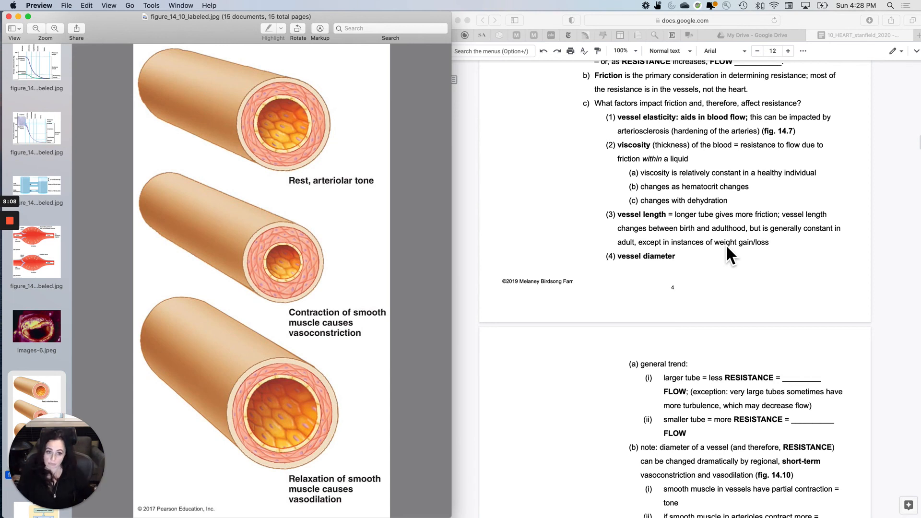
mouse_move(699, 409)
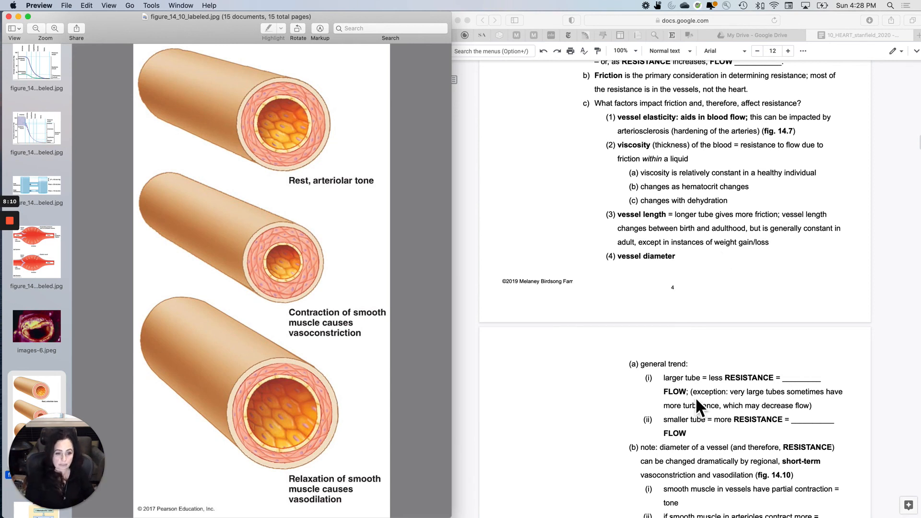
Step: Scroll the notes down to the Short-term local control page on metabolic and myogenic control
scroll("down", 3)
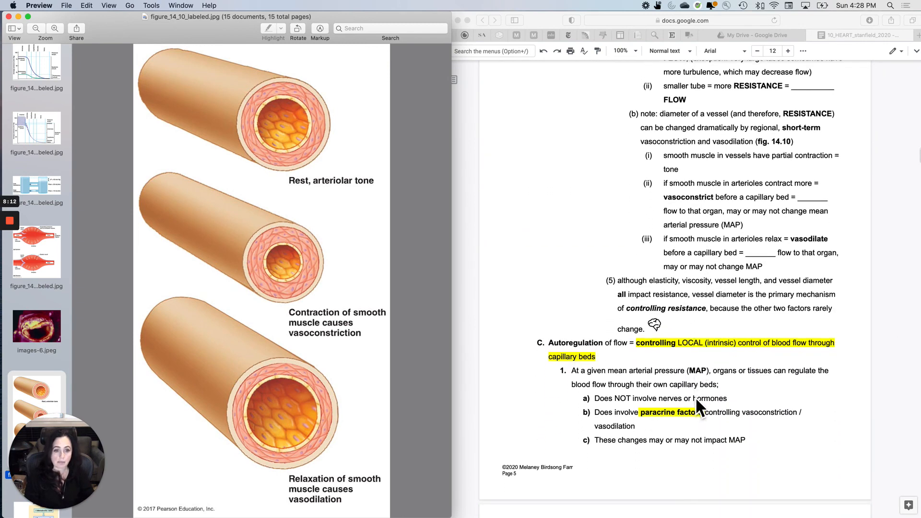
scroll("down", 3)
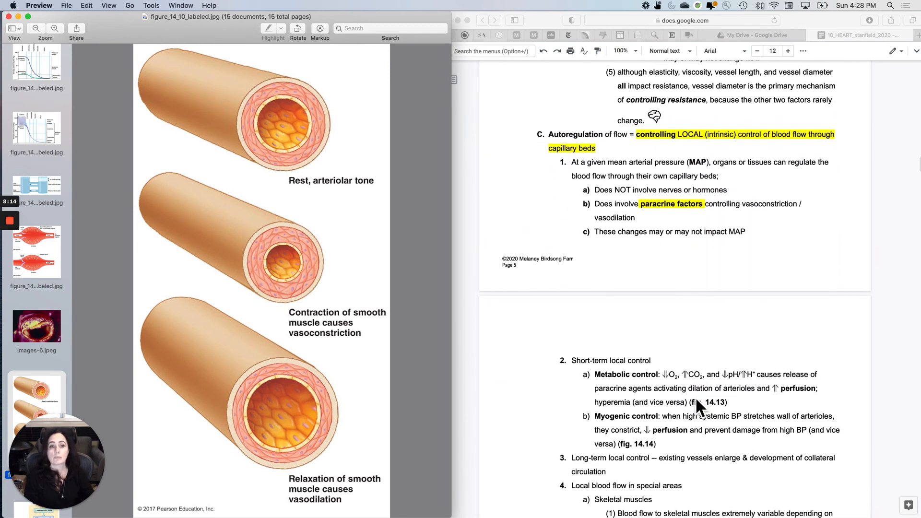
scroll("up", 3)
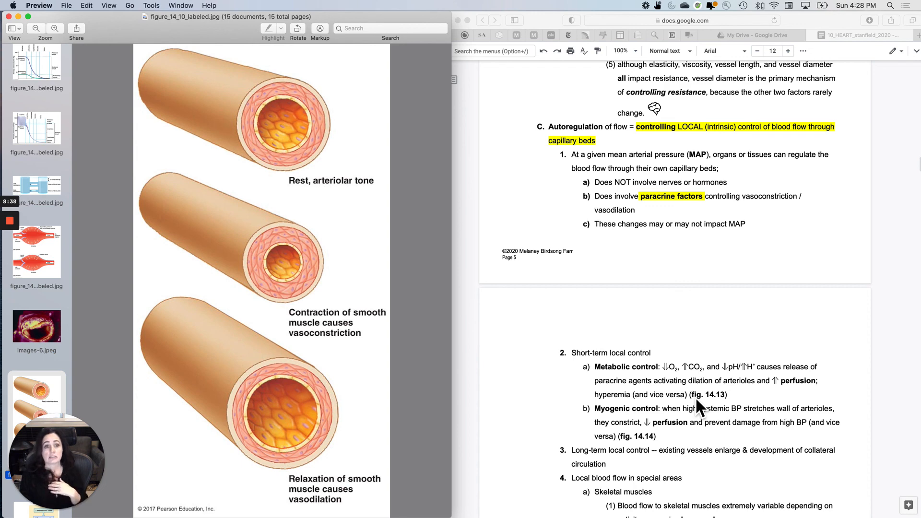
mouse_move(722, 310)
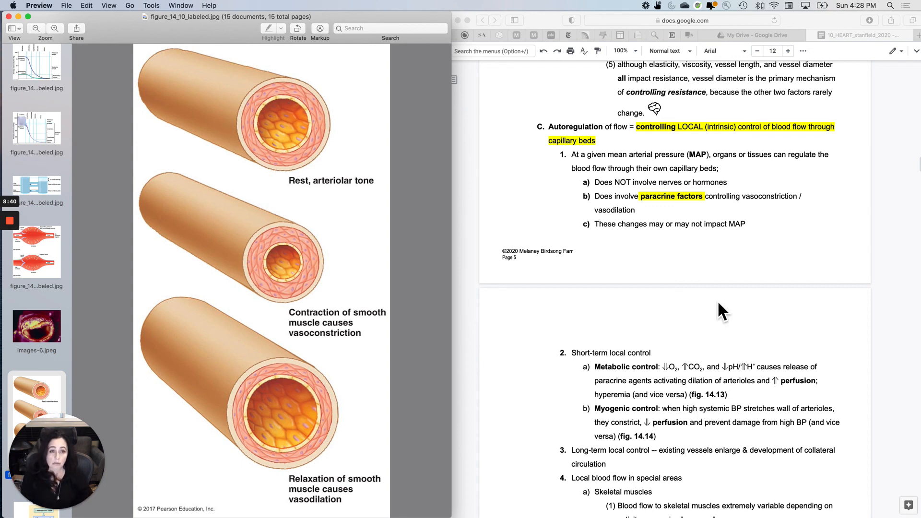
scroll("down", 3)
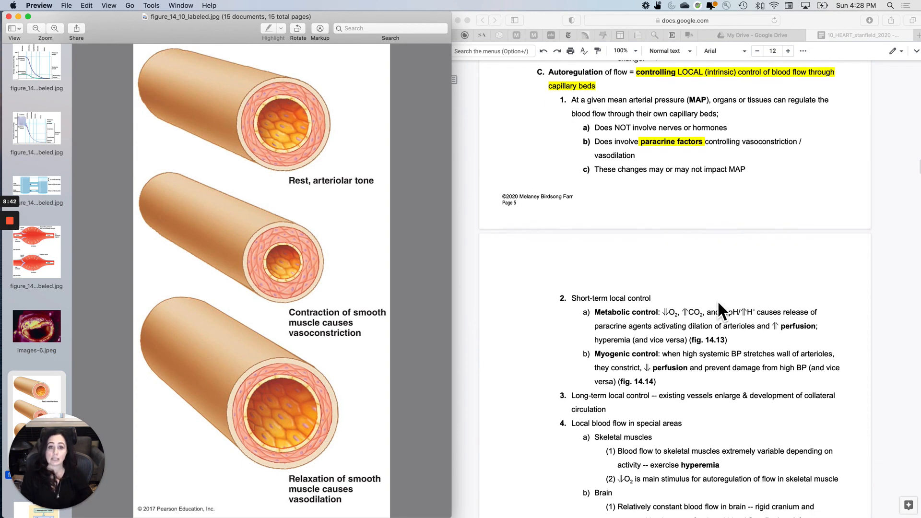